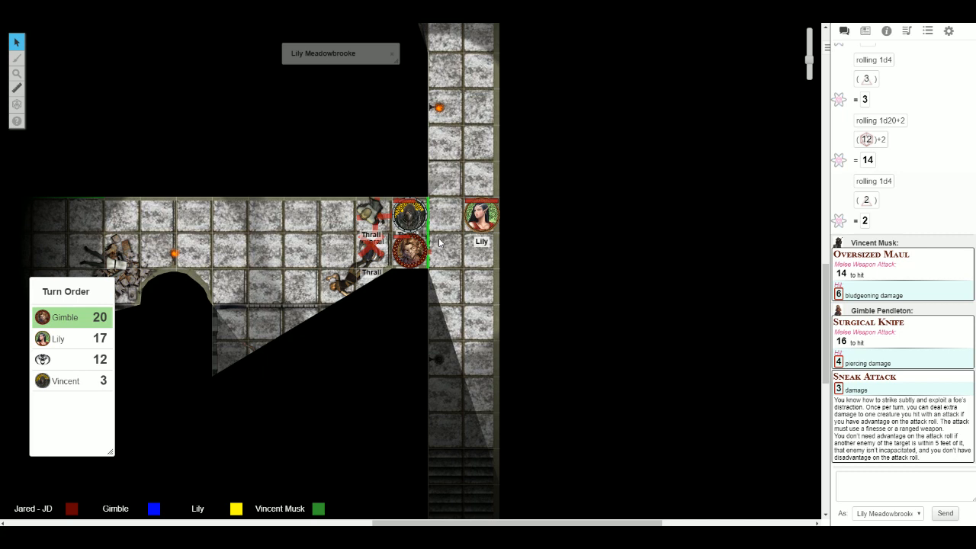
mouse_move(471, 218)
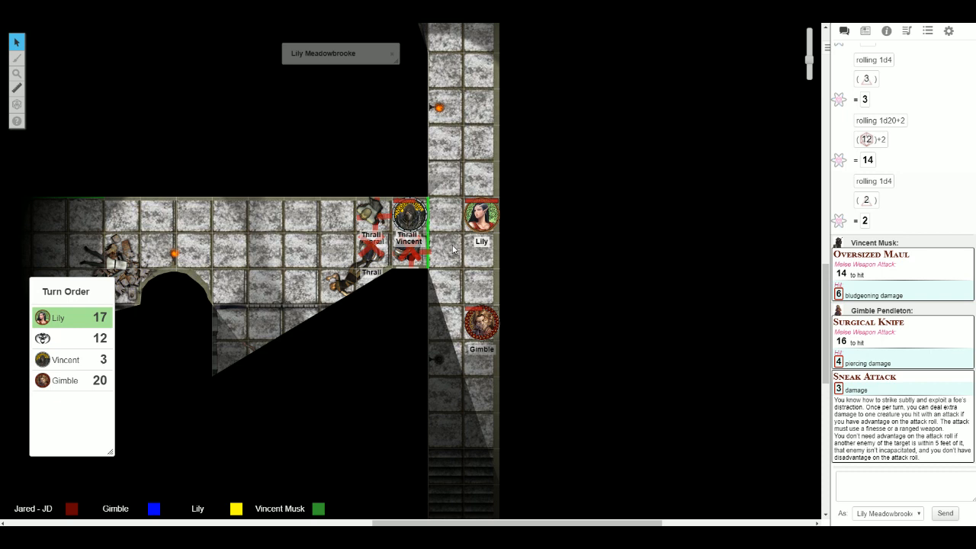
mouse_move(444, 259)
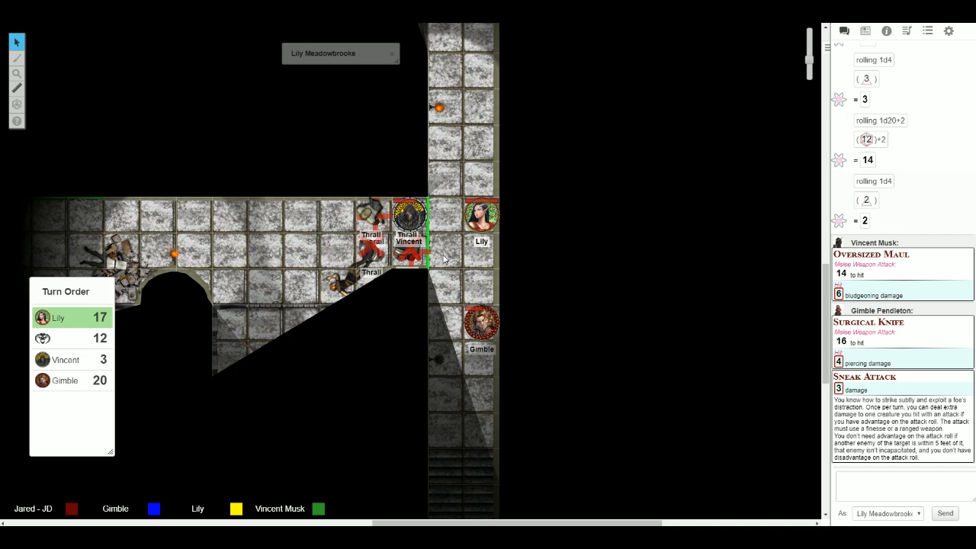
mouse_move(428, 271)
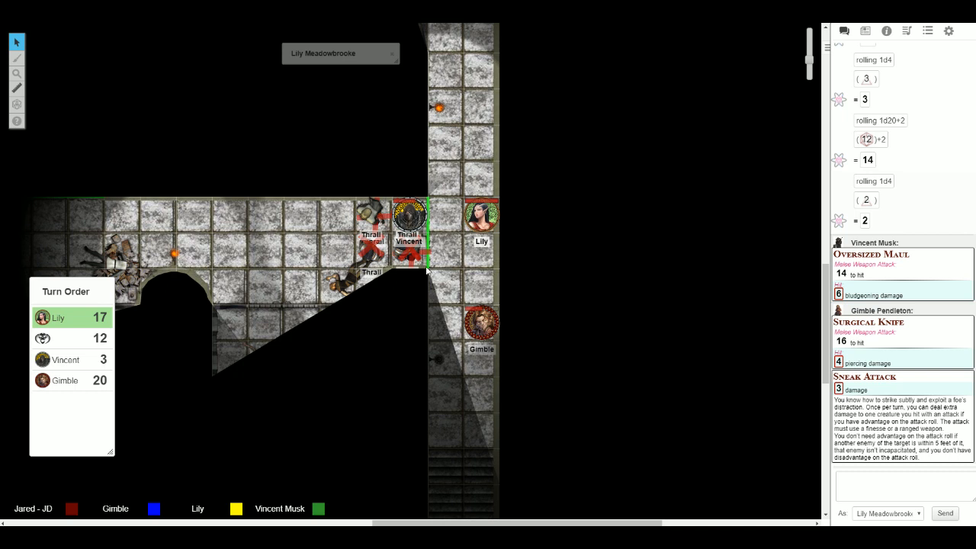
mouse_move(460, 273)
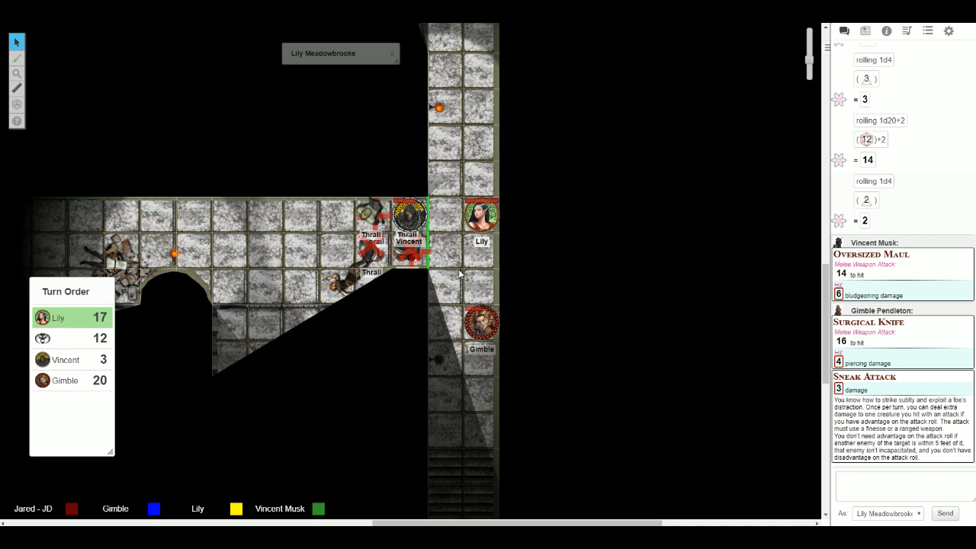
mouse_move(451, 249)
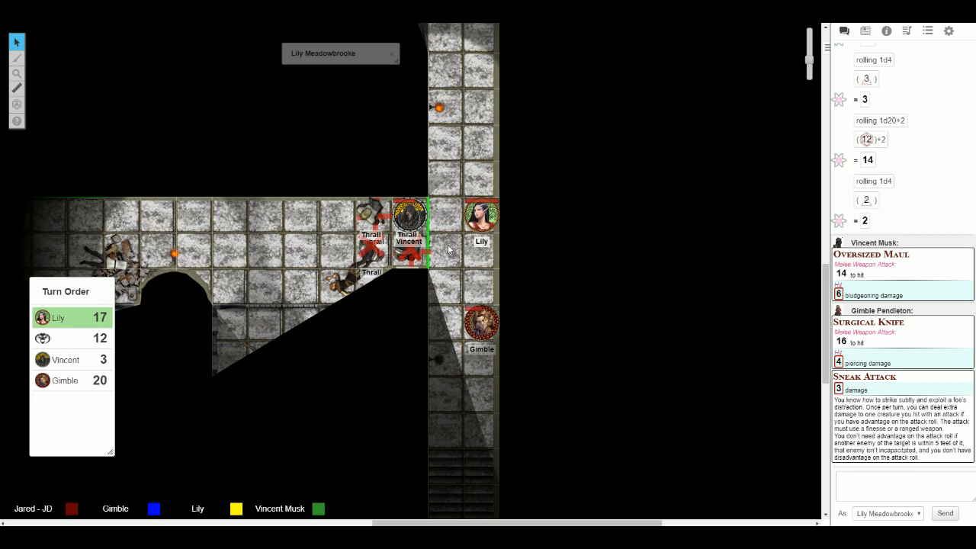
mouse_move(446, 244)
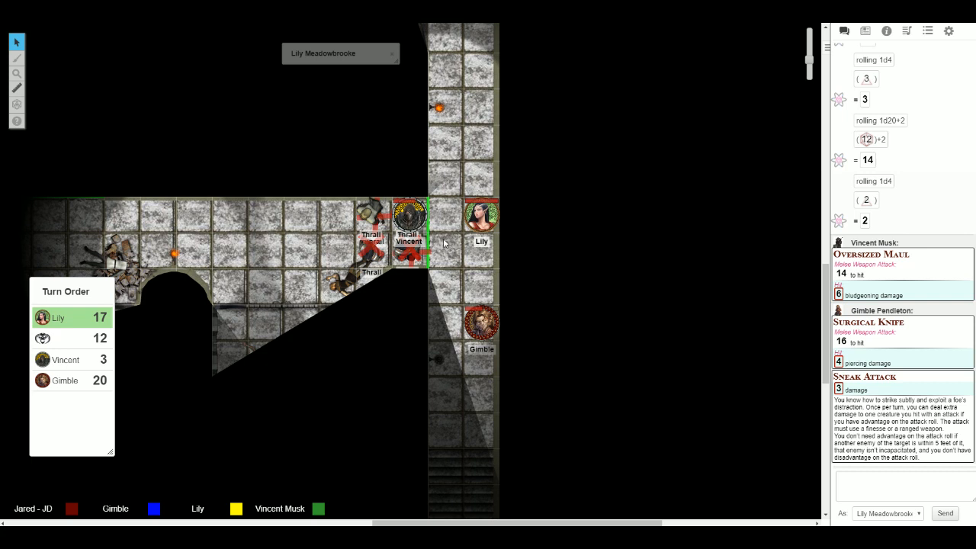
mouse_move(22, 106)
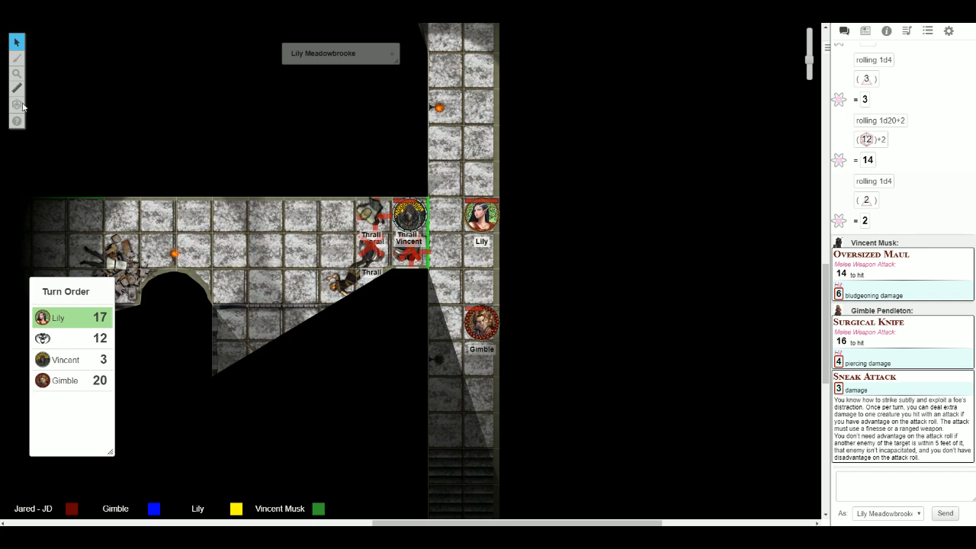
Open Lily Meadowbrooke's character sheet to post Cure Wounds, then close the sheet.
click(16, 88)
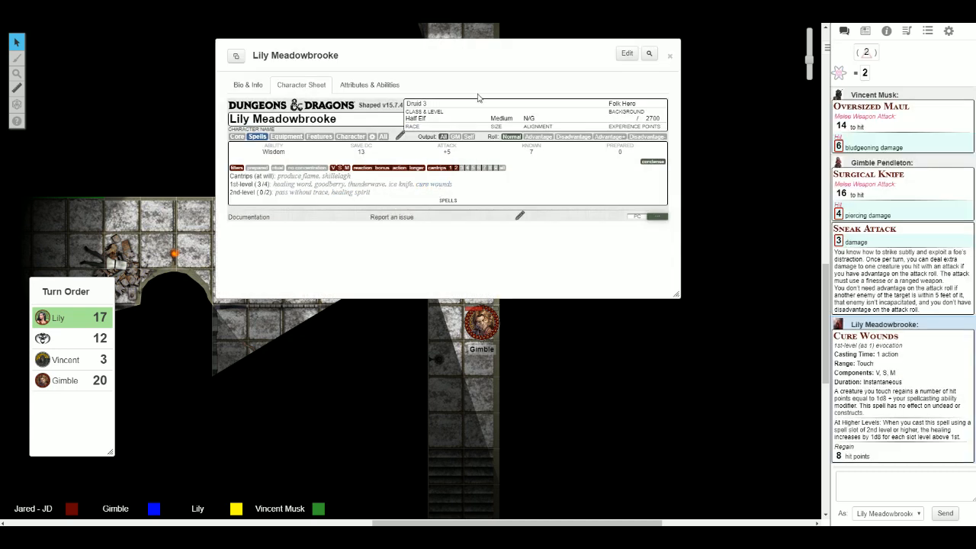
click(669, 55)
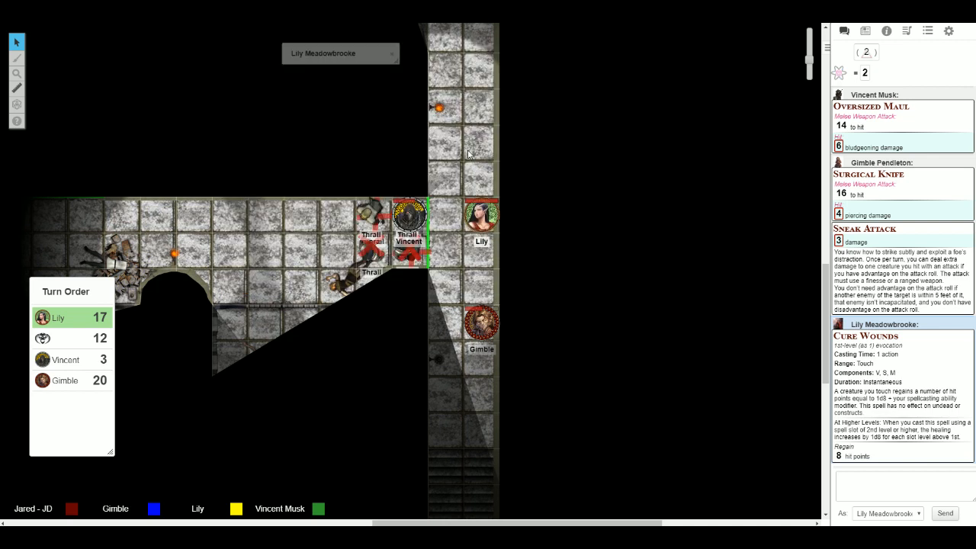
mouse_move(391, 94)
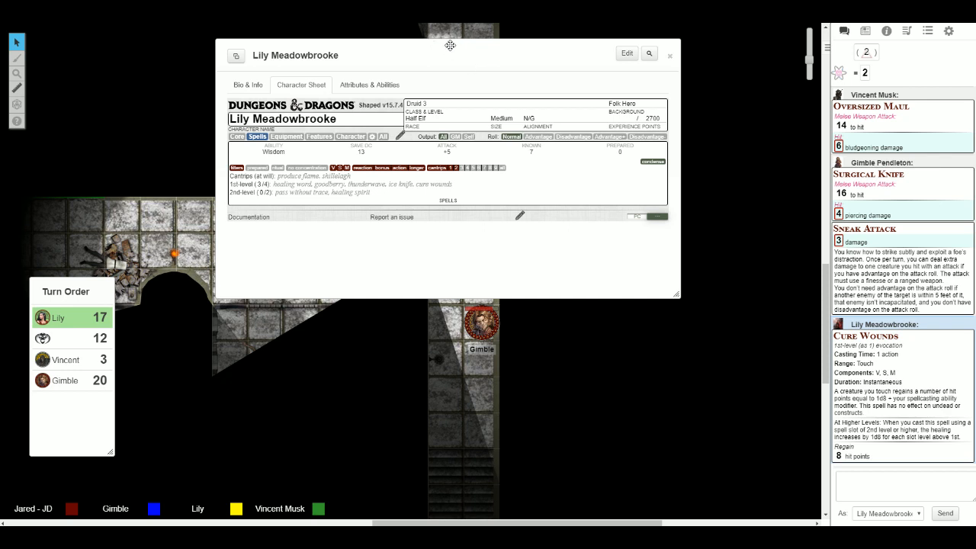
mouse_move(438, 223)
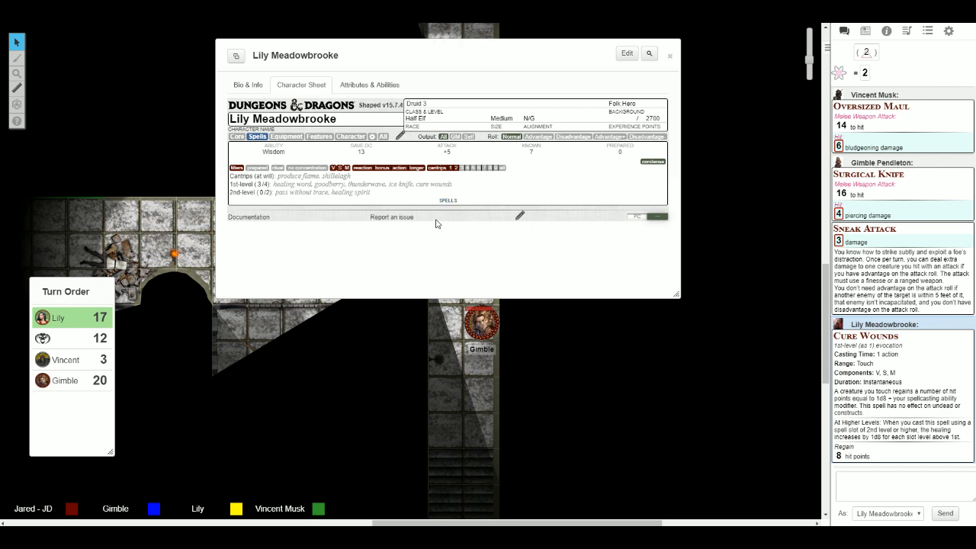
mouse_move(422, 245)
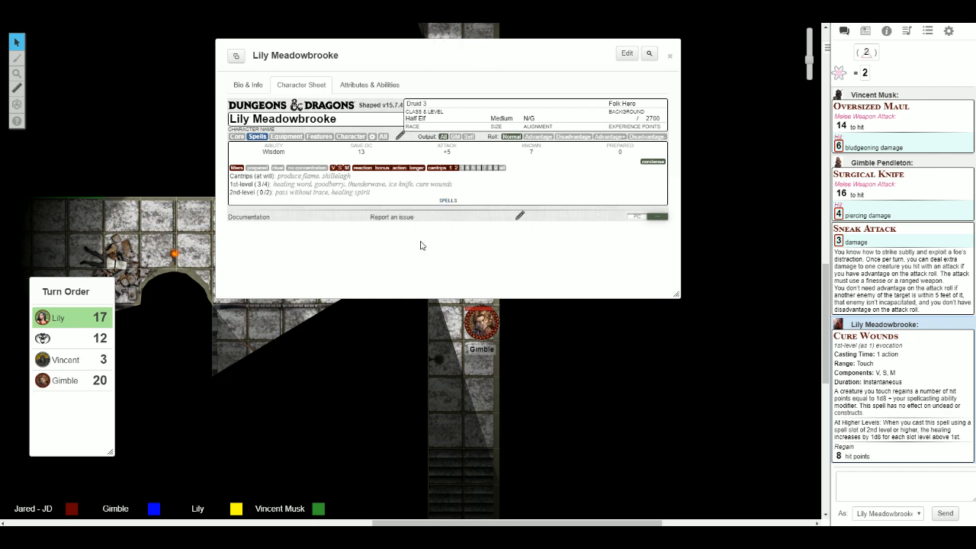
mouse_move(436, 182)
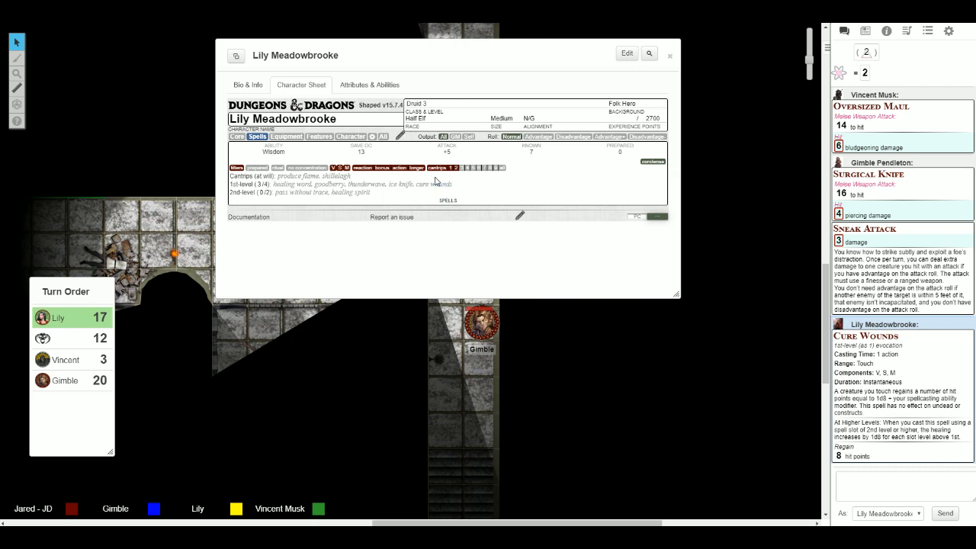
mouse_move(426, 250)
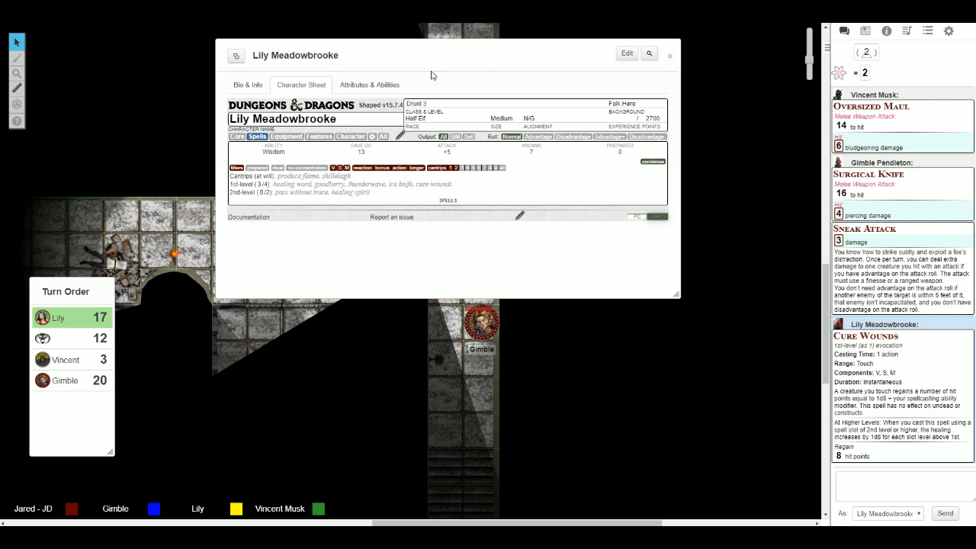
mouse_move(437, 79)
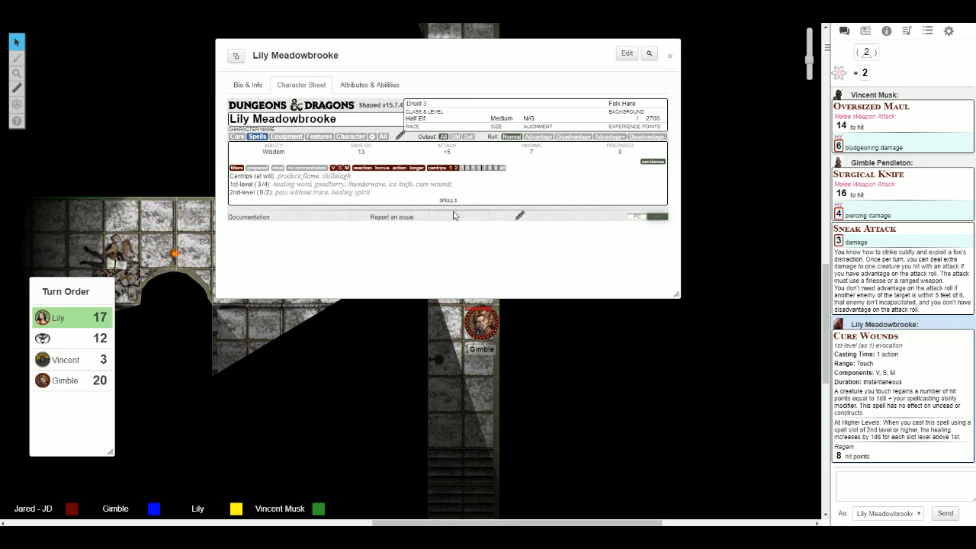
mouse_move(449, 60)
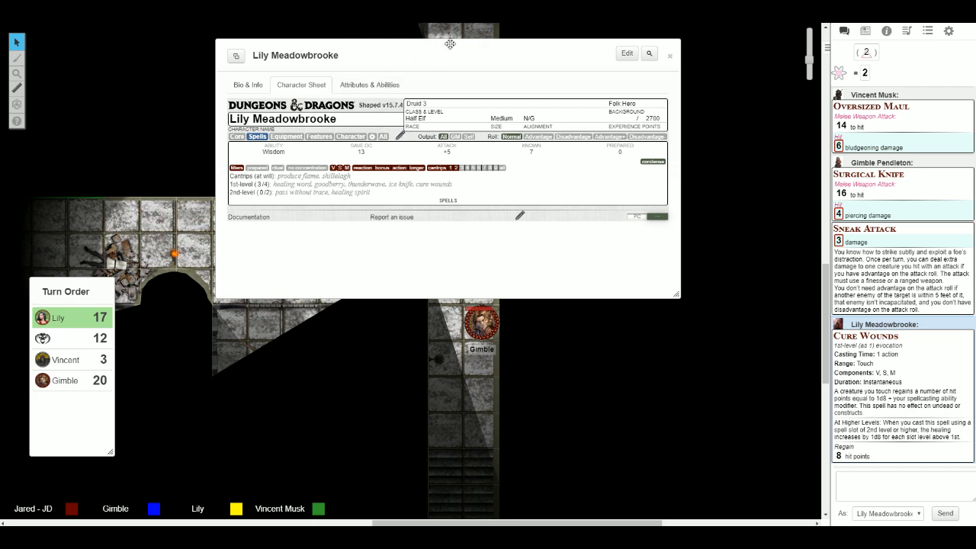
mouse_move(406, 85)
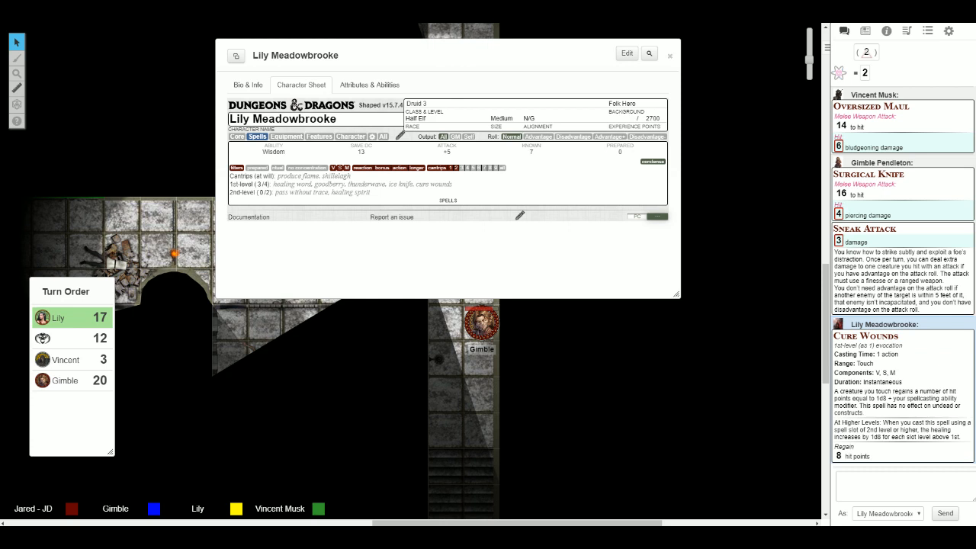
Send the golden butterflies image link into the Roll20 chat.
click(480, 324)
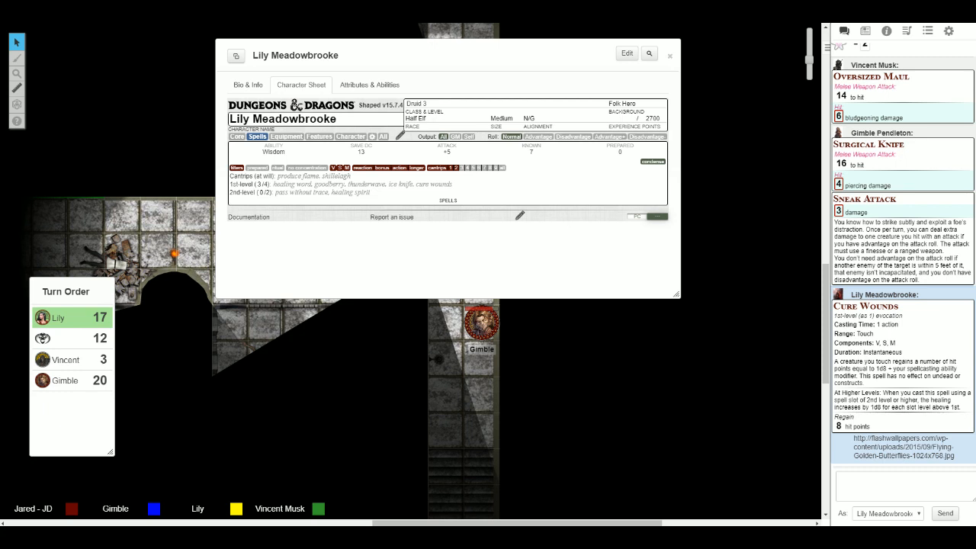
mouse_move(469, 47)
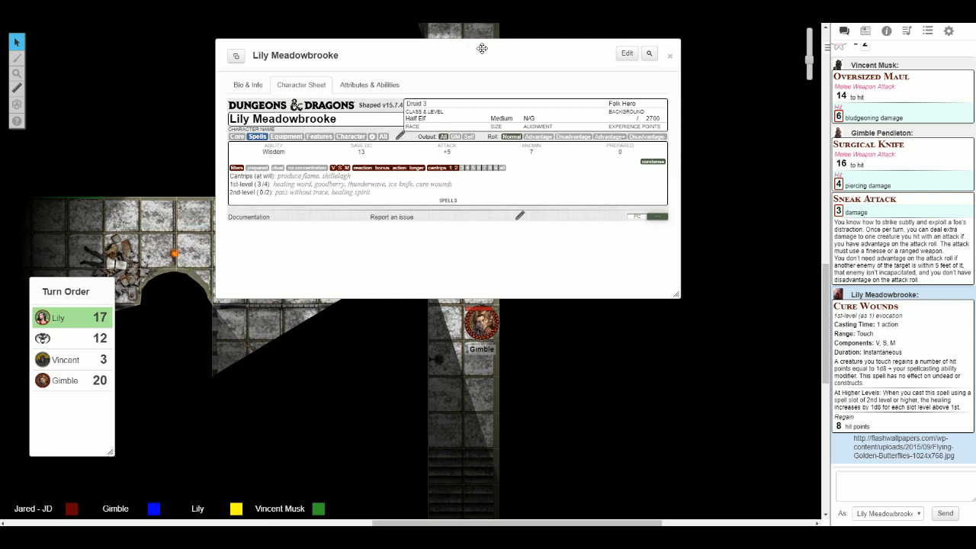
Lower Lily's 1st-level spell slots to 2 of 4 and close her character sheet.
click(258, 184)
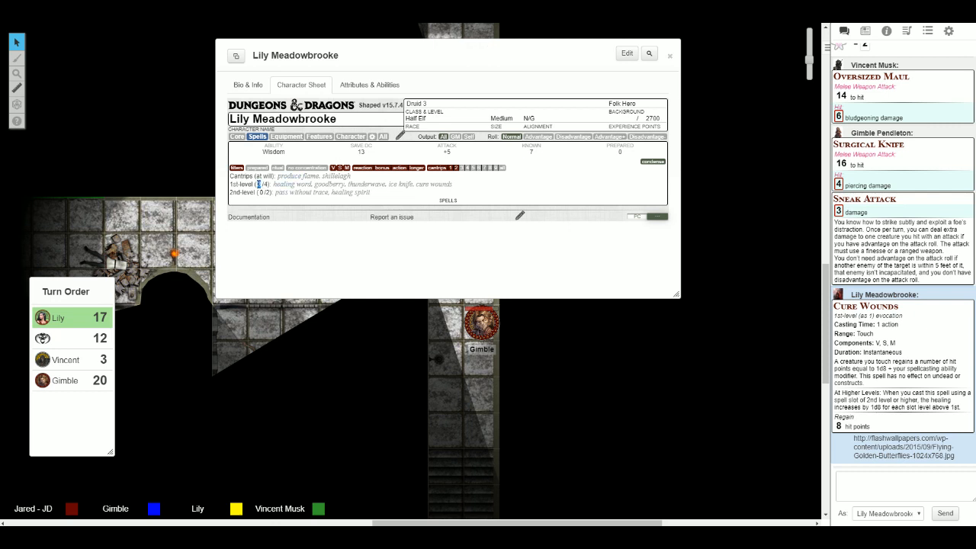
click(258, 183)
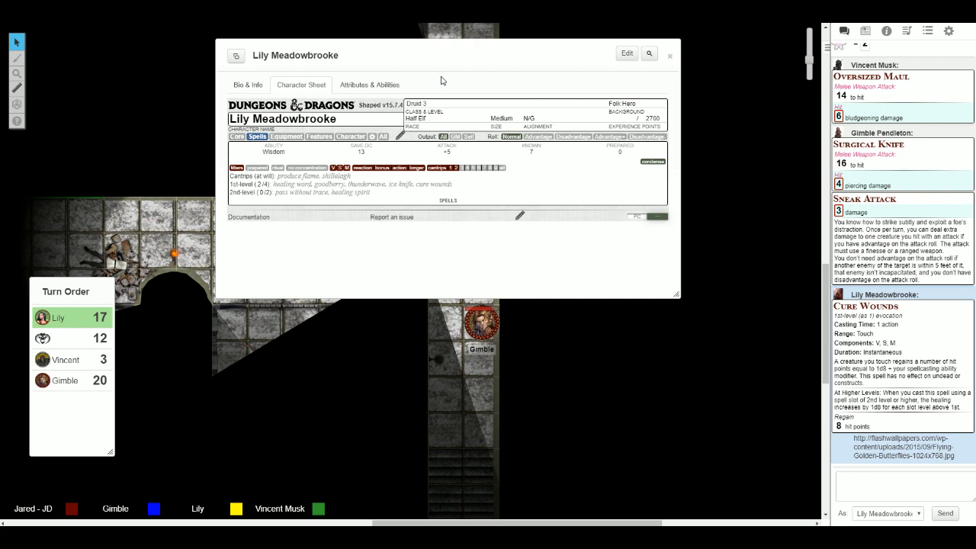
click(670, 55)
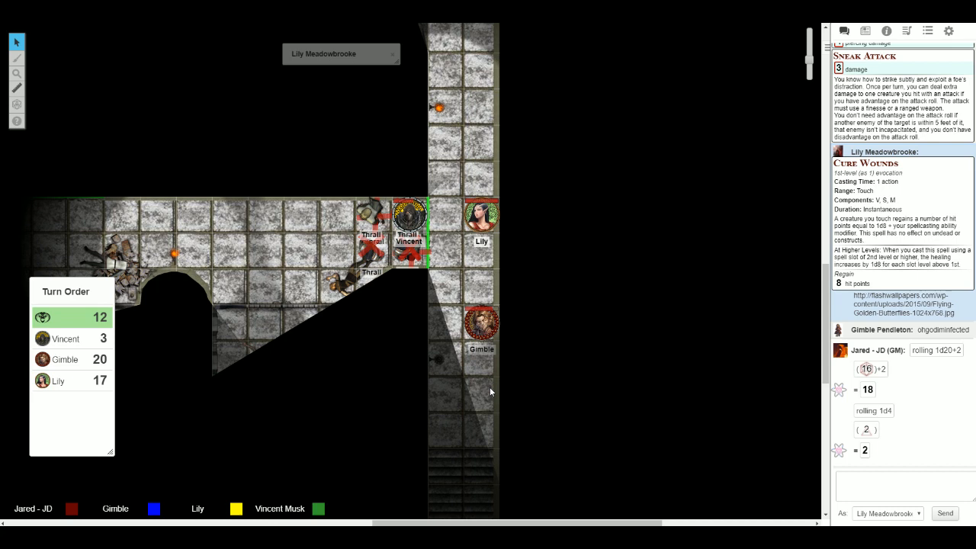
mouse_move(480, 385)
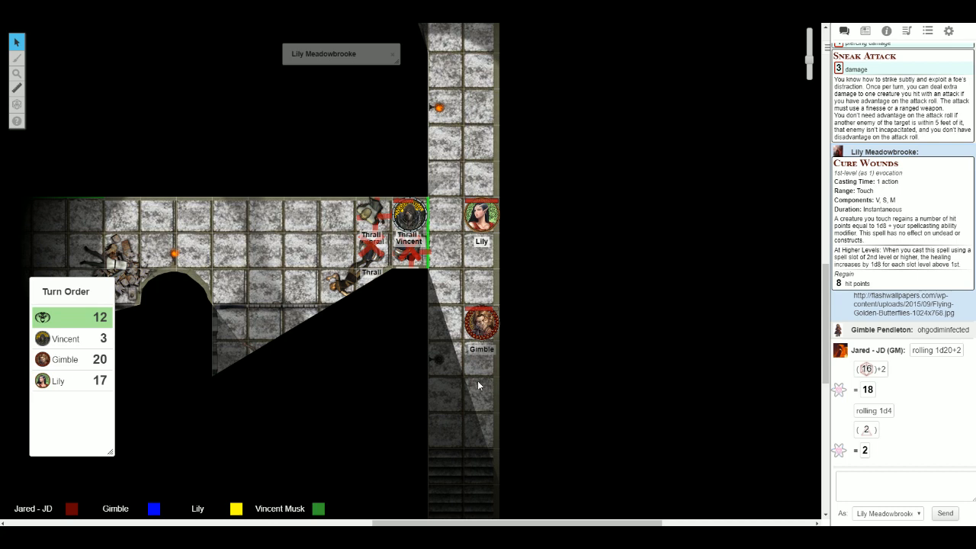
mouse_move(25, 94)
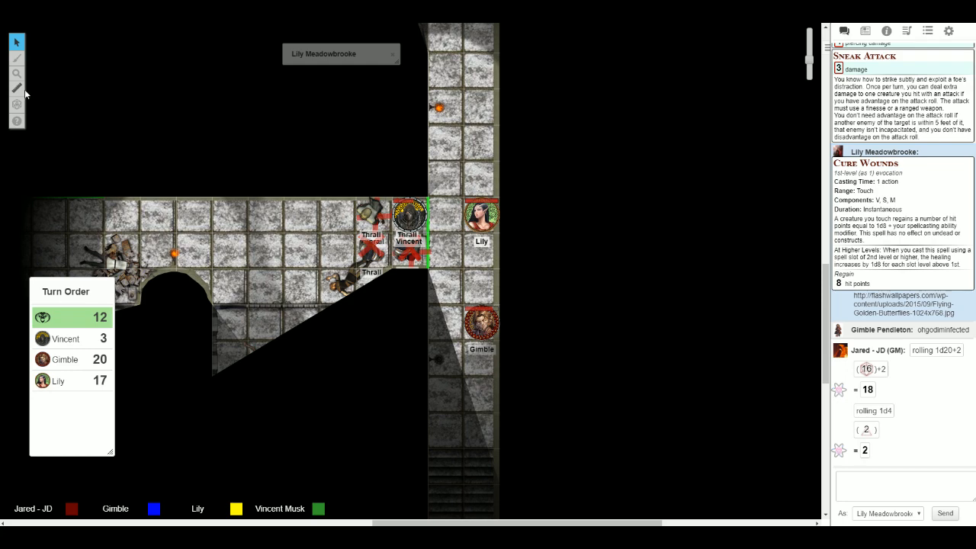